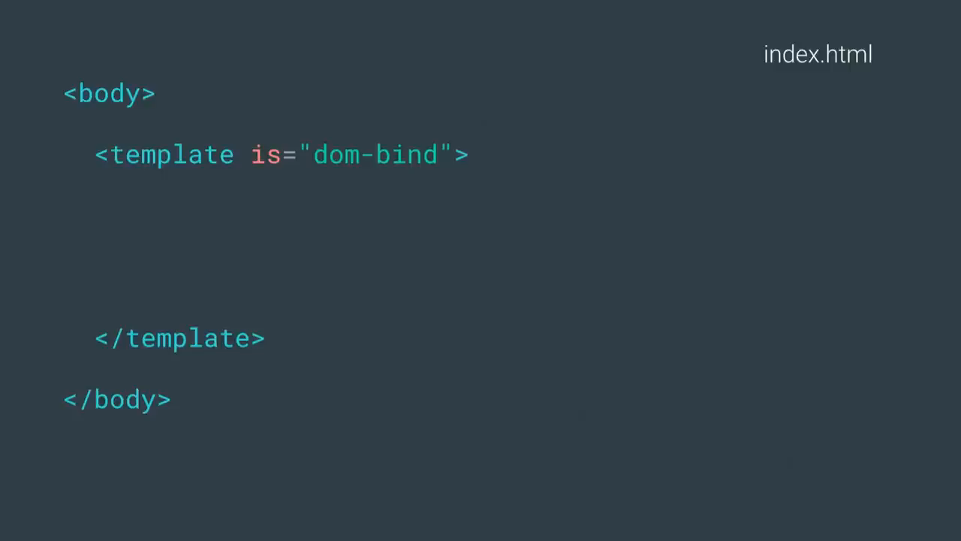
{"action": "type", "text": "<todo-data todos=\"{{todos}}\"></todo-data>"}
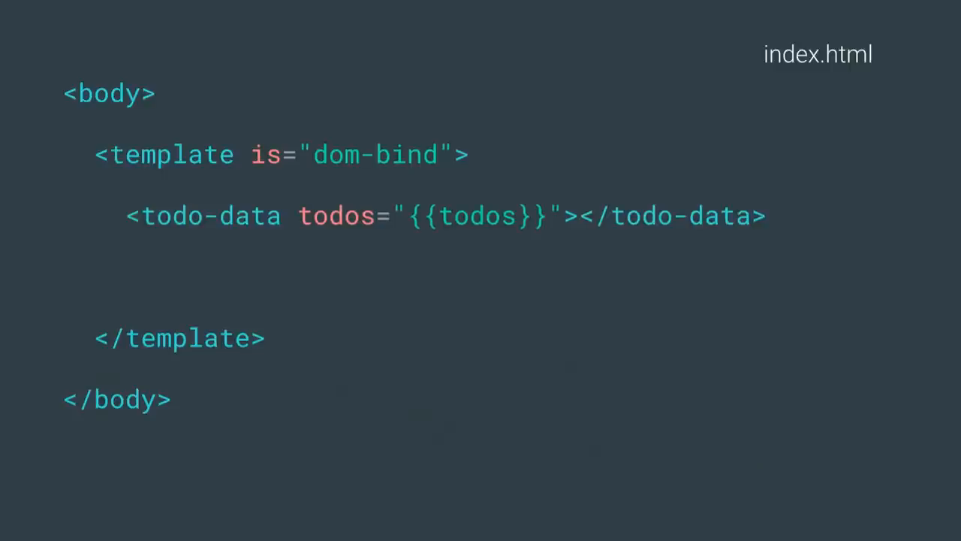